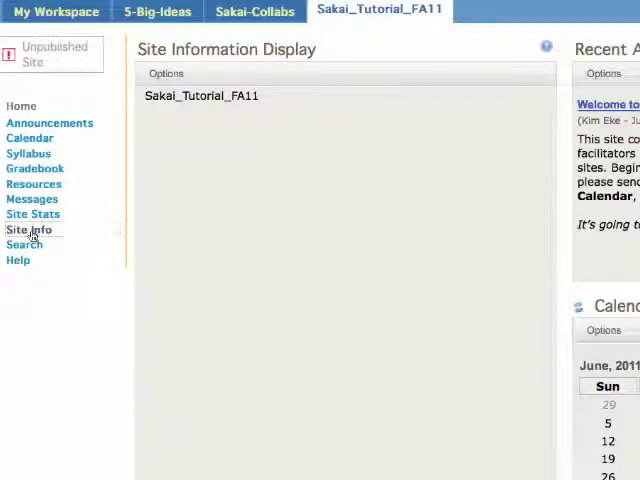
Add the Assignments tool to the Sakai_Tutorial_FA11 site via Site Info's Edit Tools and confirm
{"action": "left_click", "coordinate": [30, 228]}
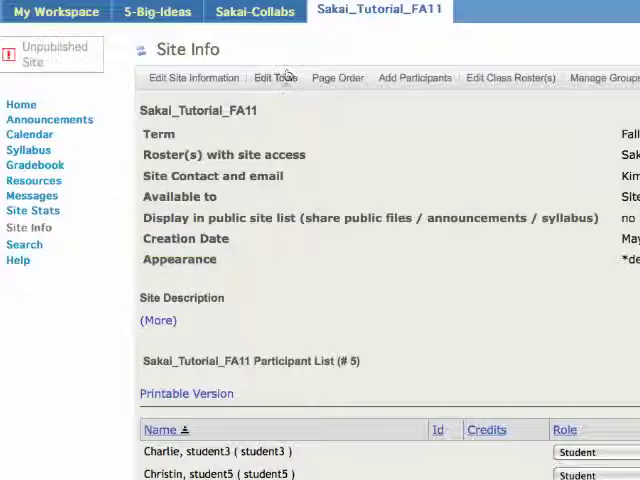
{"action": "left_click", "coordinate": [274, 78]}
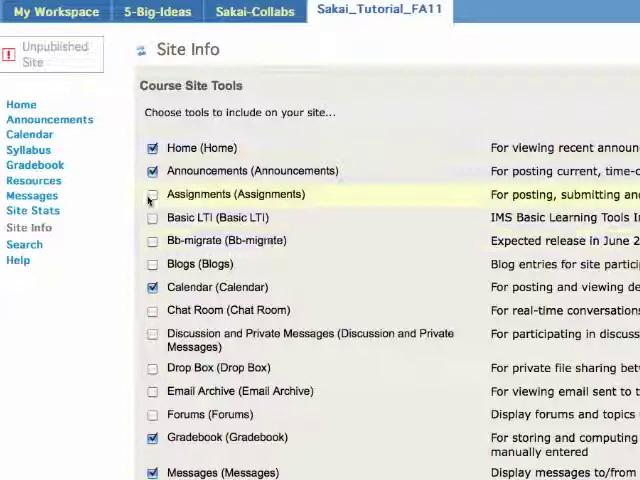
{"action": "scroll", "scroll_direction": "down", "scroll_amount": 3}
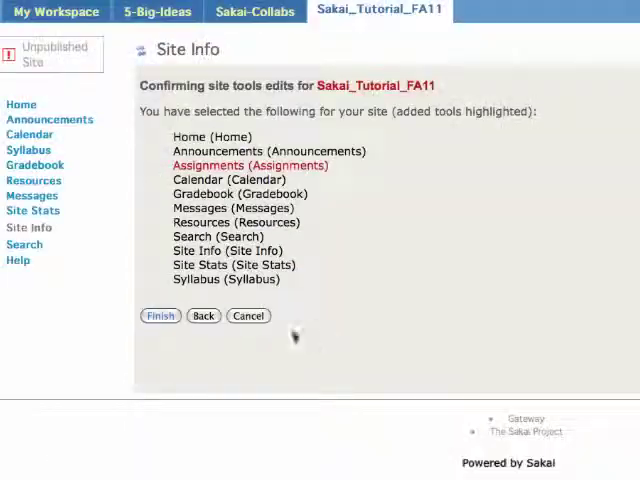
{"action": "left_click", "coordinate": [160, 316]}
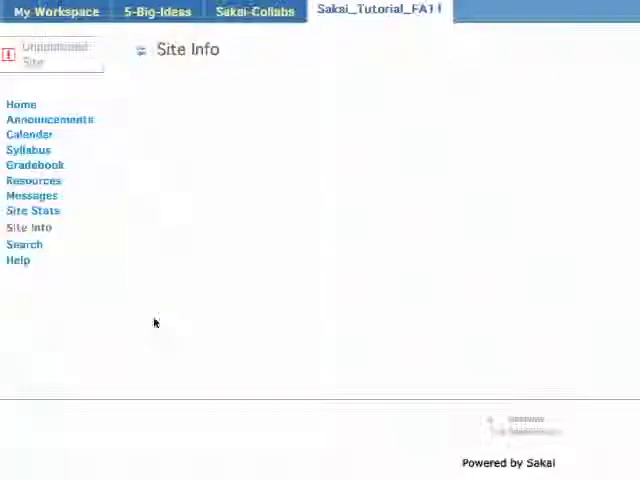
Create a new assignment titled 'Reaction Paper #1' opening June 17, due June 20, accepted until June 22
{"action": "left_click", "coordinate": [40, 258]}
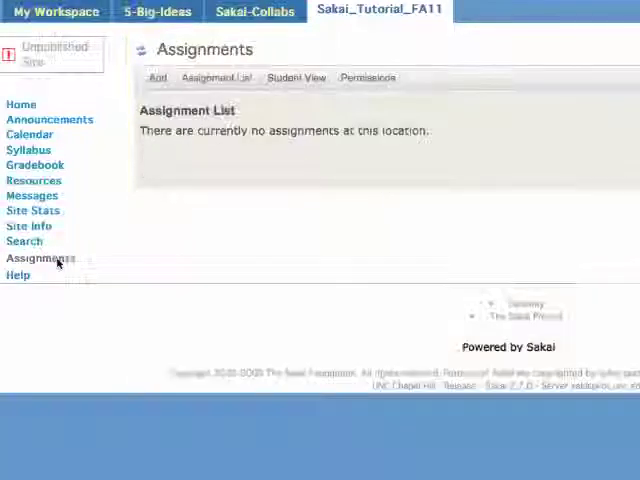
{"action": "left_click", "coordinate": [156, 76]}
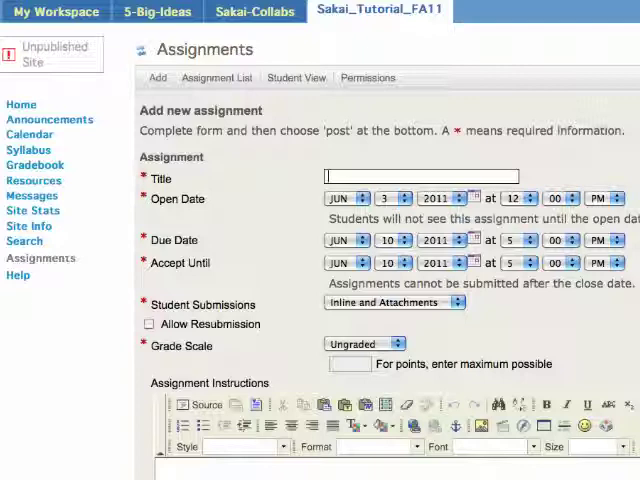
{"action": "type", "text": "Reaction"}
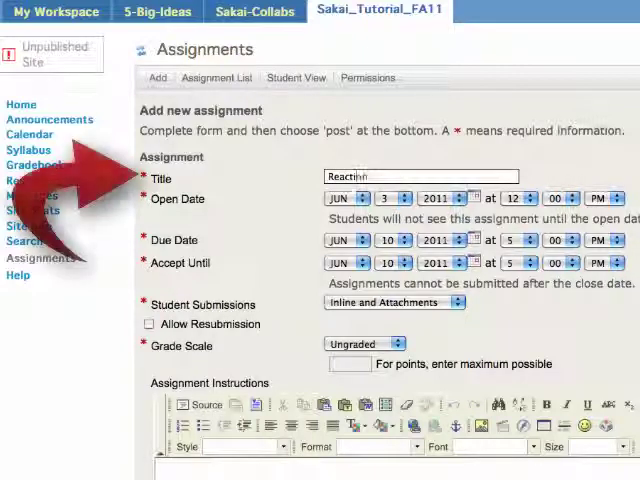
{"action": "type", "text": "Reaction Paper #"}
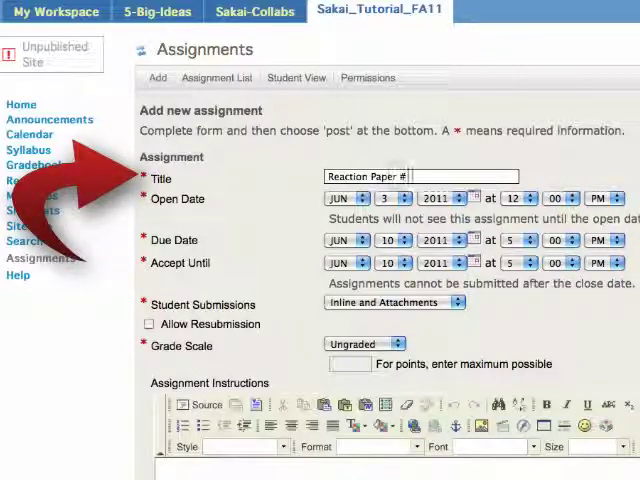
{"action": "type", "text": "1"}
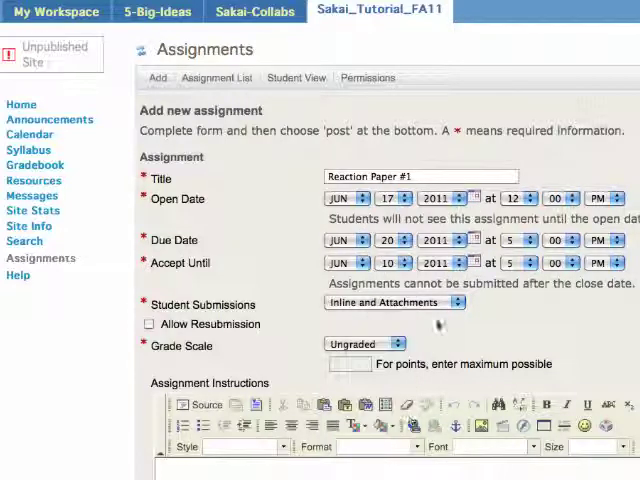
Set submissions to Attachments only and allow an unlimited number of resubmissions
{"action": "left_click", "coordinate": [396, 264]}
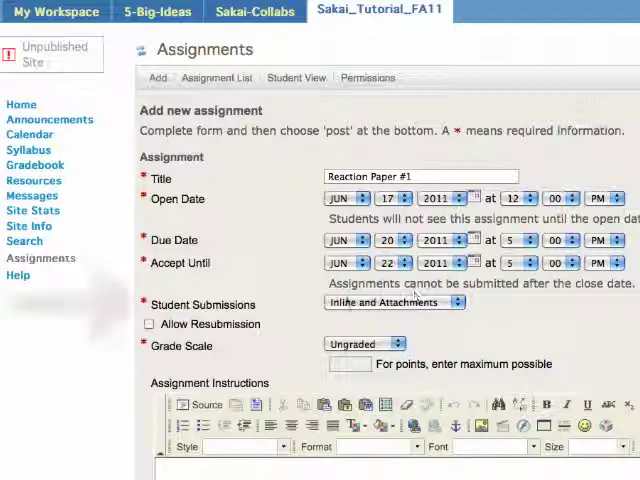
{"action": "left_click", "coordinate": [392, 302]}
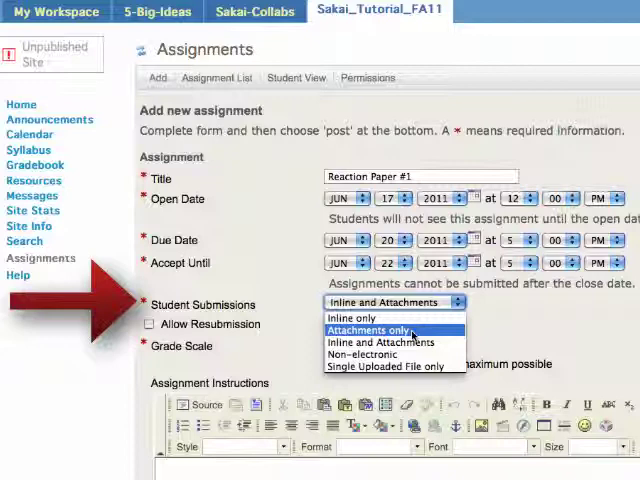
{"action": "left_click", "coordinate": [384, 328]}
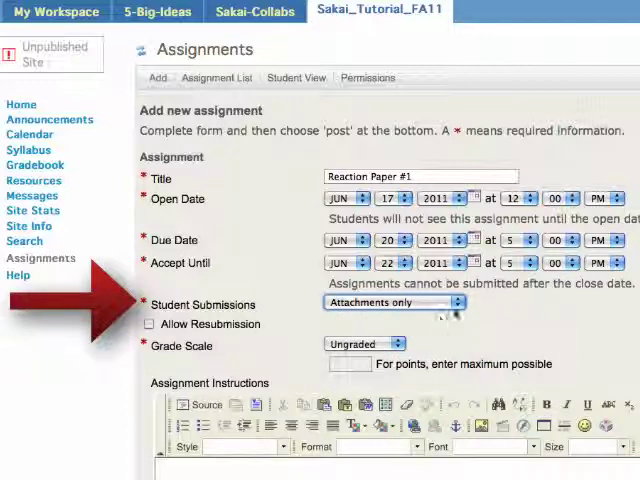
{"action": "left_click", "coordinate": [148, 324]}
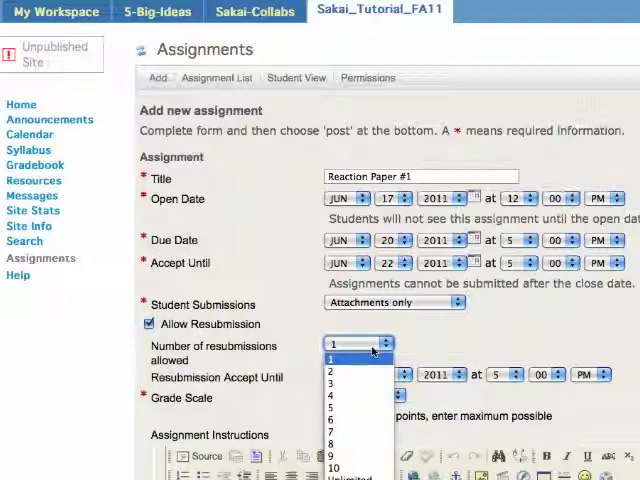
{"action": "left_click", "coordinate": [336, 468]}
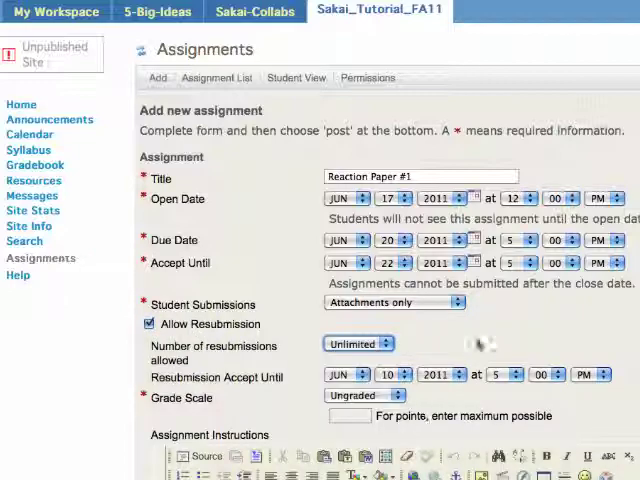
Set the resubmission Accept Until deadline to June 25
{"action": "scroll", "scroll_direction": "down", "scroll_amount": 3}
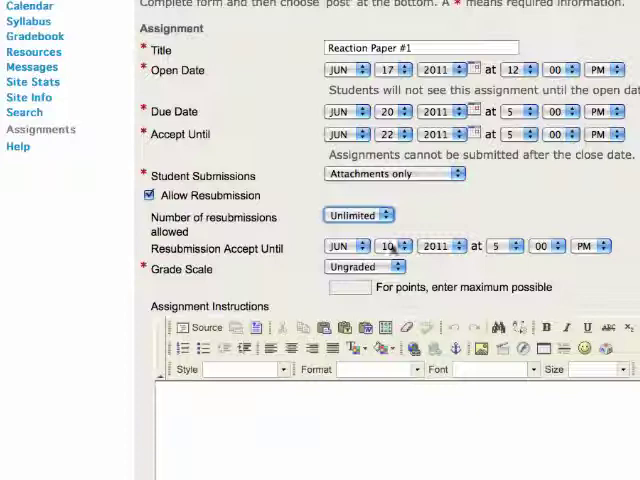
{"action": "left_click", "coordinate": [406, 246]}
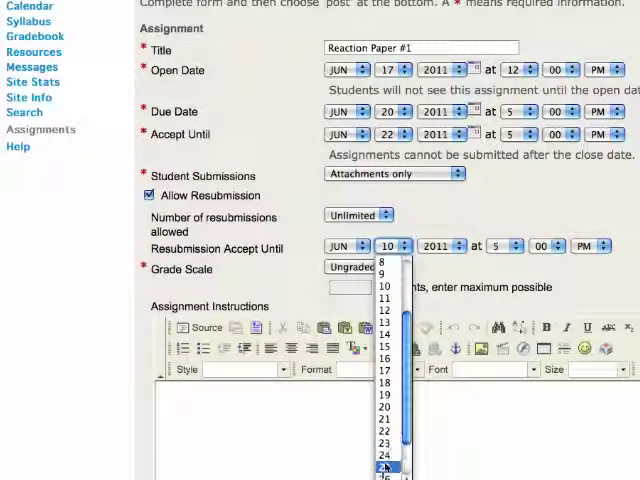
{"action": "left_click", "coordinate": [384, 468]}
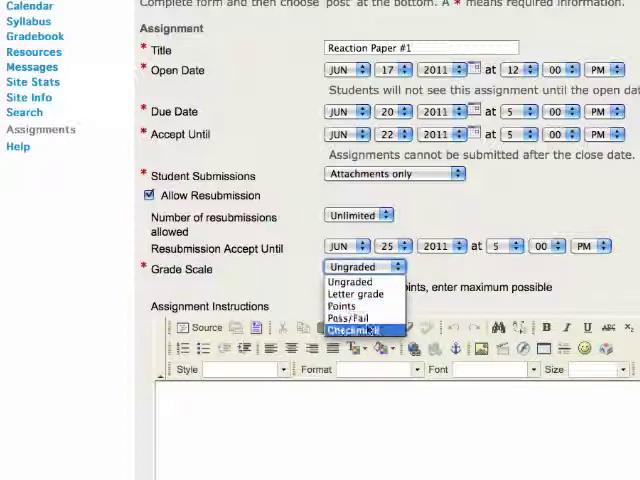
{"action": "mouse_move", "coordinate": [340, 318]}
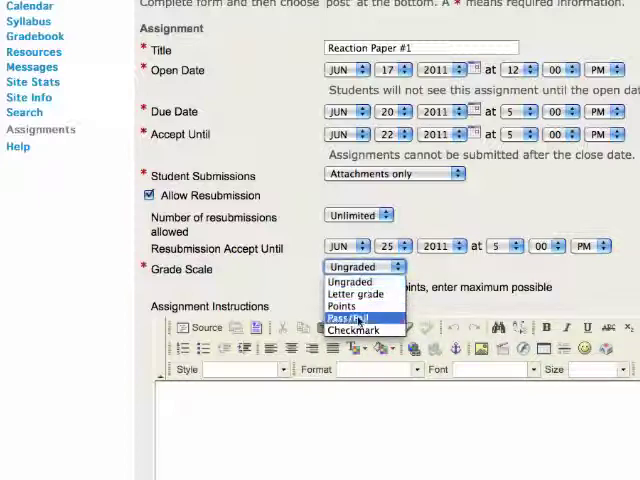
Grade it Pass/Fail, note 'See attached instructions.', and add the due date to Schedule with an announcement
{"action": "left_click", "coordinate": [352, 316]}
{"action": "type", "text": "See attached instructi"}
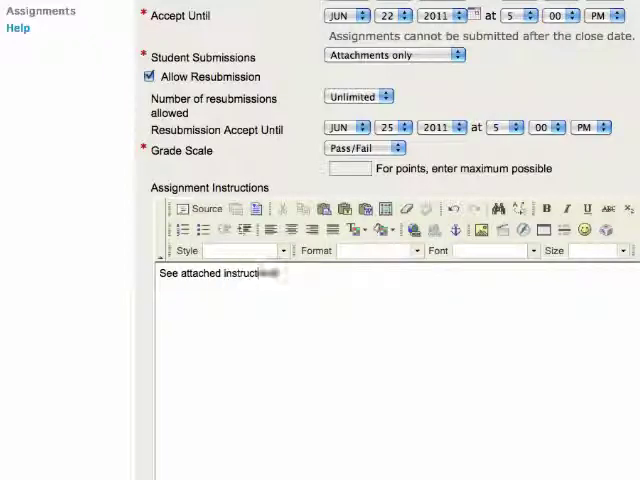
{"action": "scroll", "scroll_direction": "down", "scroll_amount": 3}
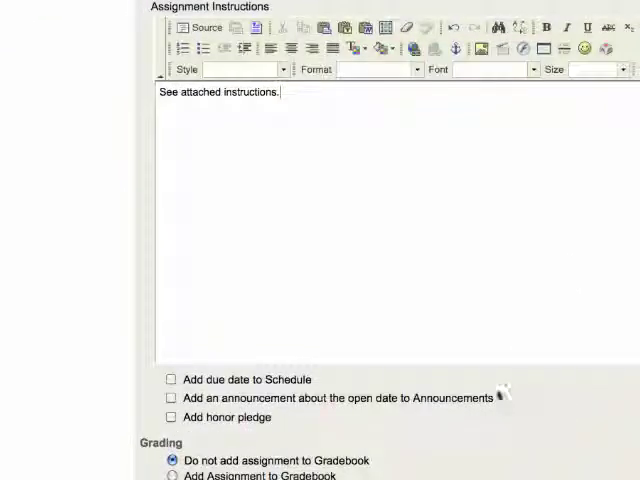
{"action": "left_click", "coordinate": [172, 380]}
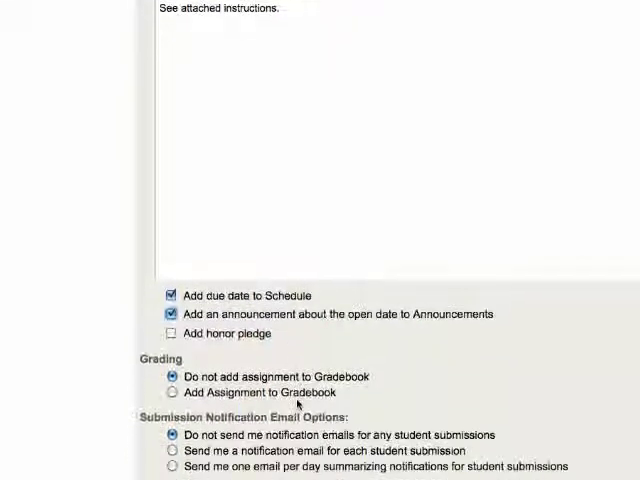
{"action": "scroll", "scroll_direction": "down", "scroll_amount": 3}
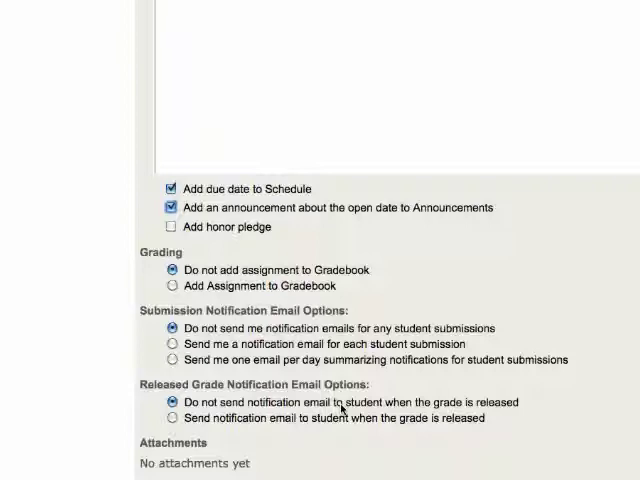
{"action": "scroll", "scroll_direction": "down", "scroll_amount": 3}
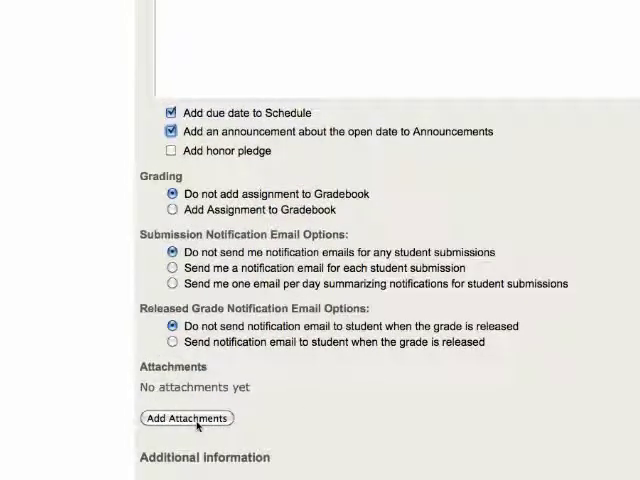
Attach ReactionPaper1.docx to Reaction Paper #1 and return to the assignment form
{"action": "left_click", "coordinate": [186, 418]}
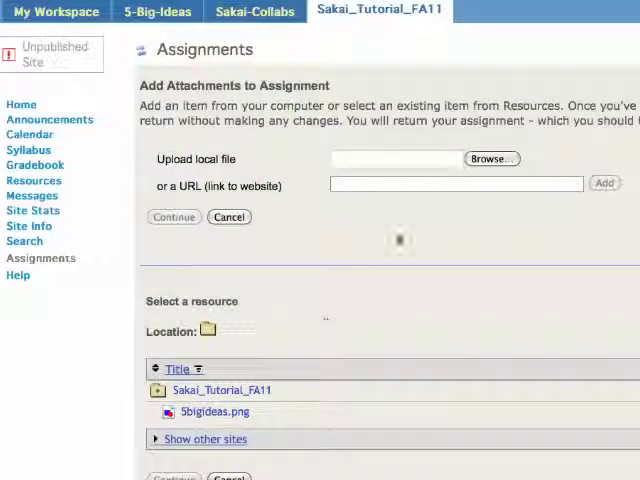
{"action": "left_click", "coordinate": [492, 160]}
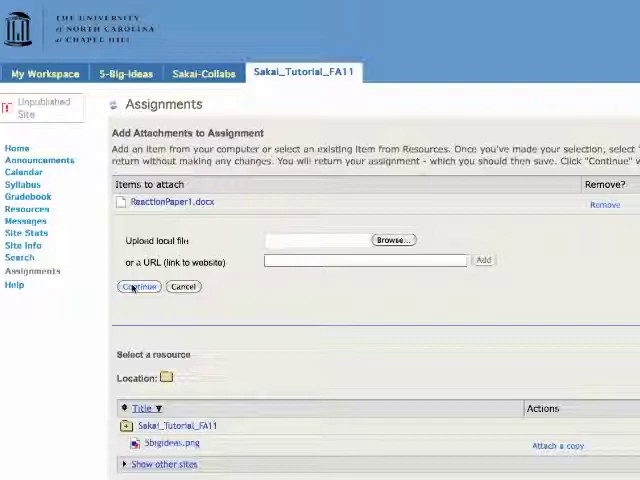
{"action": "left_click", "coordinate": [138, 288]}
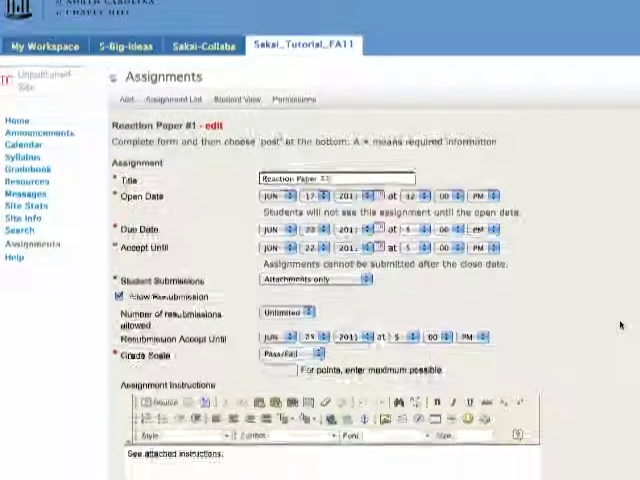
Save Reaction Paper #1 as a draft so it lists as Not Open
{"action": "scroll", "scroll_direction": "down", "scroll_amount": 3}
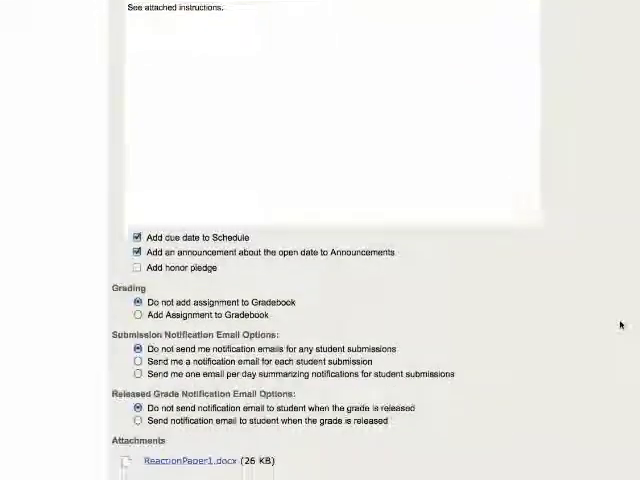
{"action": "scroll", "scroll_direction": "down", "scroll_amount": 3}
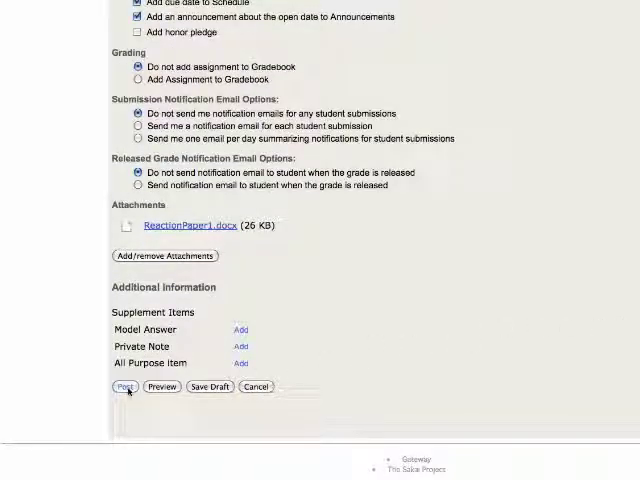
{"action": "mouse_move", "coordinate": [208, 388]}
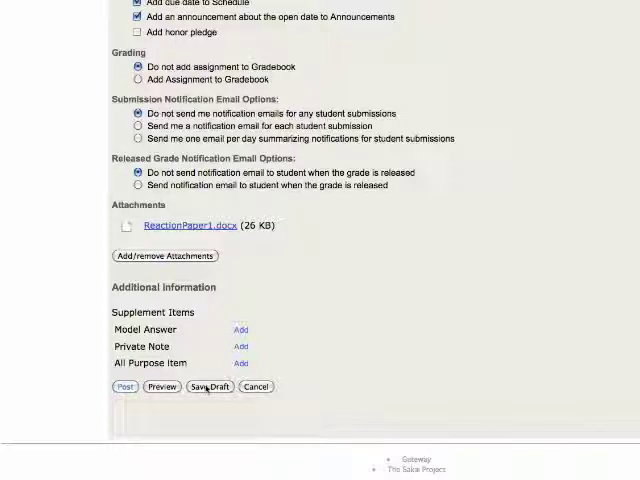
{"action": "left_click", "coordinate": [124, 388]}
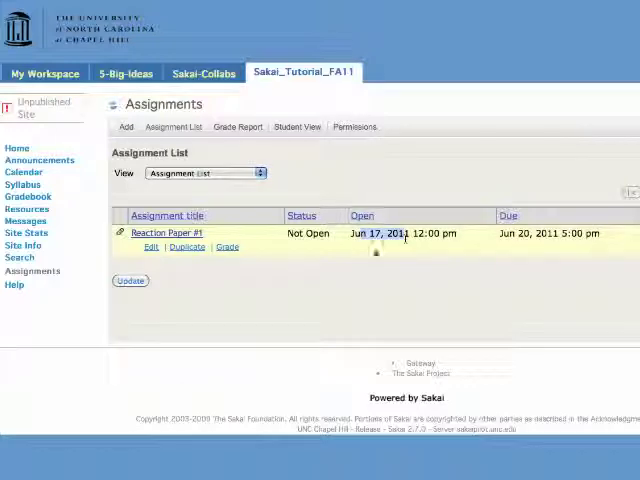
Change Reaction Paper #1's open date to June 2, 2011 and post it as Open
{"action": "left_click", "coordinate": [152, 246]}
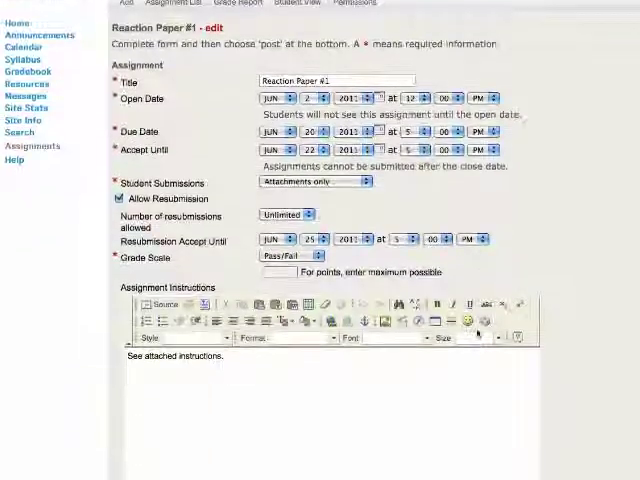
{"action": "scroll", "scroll_direction": "down", "scroll_amount": 3}
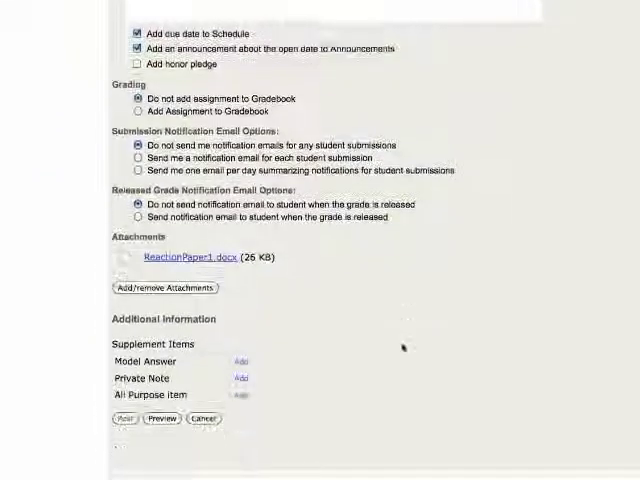
{"action": "left_click", "coordinate": [124, 418]}
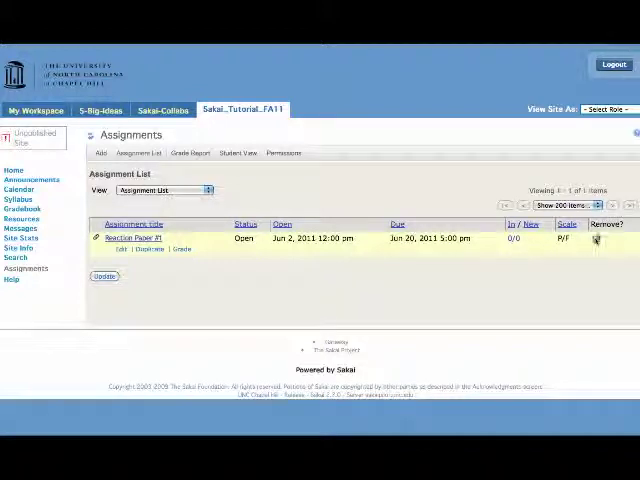
Create and post further assignments, a second reaction paper and Annotated Bibliography, with attachments
{"action": "left_click", "coordinate": [596, 240]}
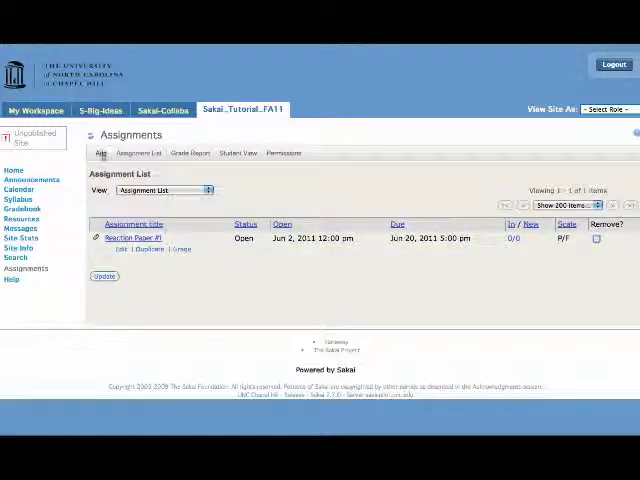
{"action": "left_click", "coordinate": [100, 152]}
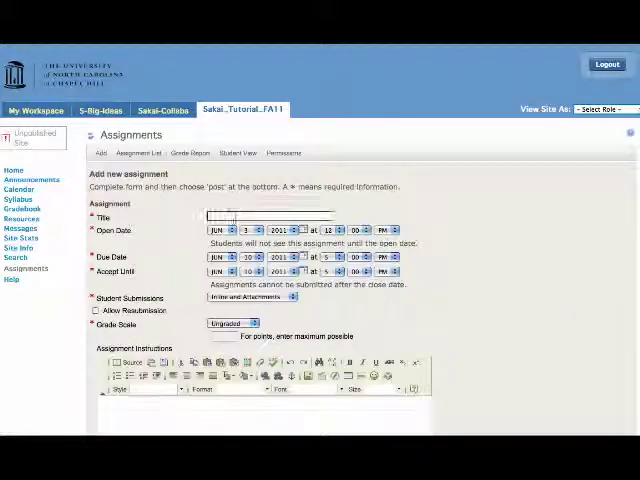
{"action": "type", "text": "sd"}
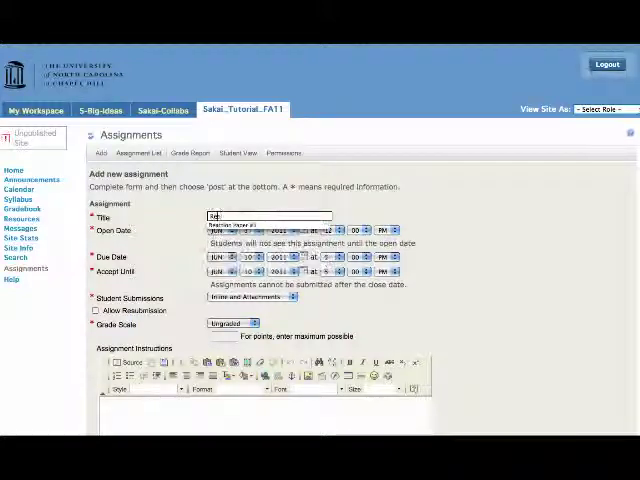
{"action": "type", "text": "Reaction Paper #1"}
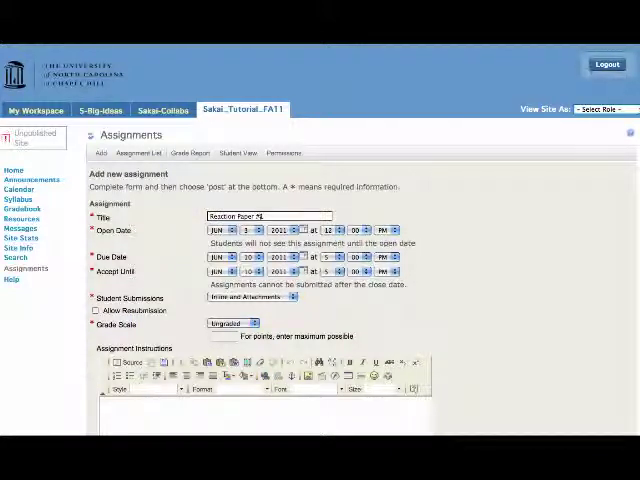
{"action": "scroll", "scroll_direction": "down", "scroll_amount": 3}
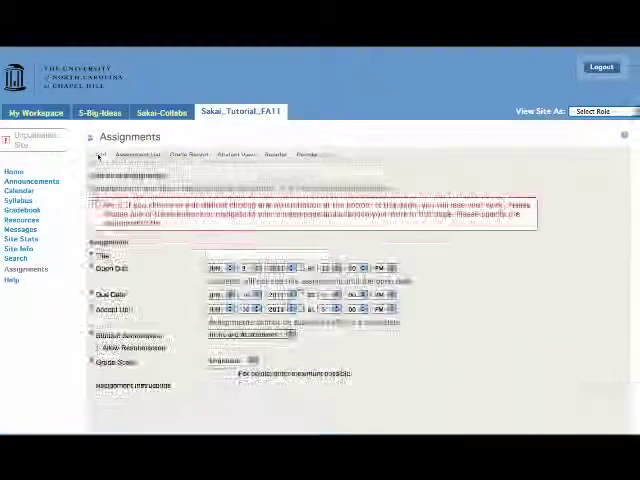
{"action": "scroll", "scroll_direction": "down", "scroll_amount": 3}
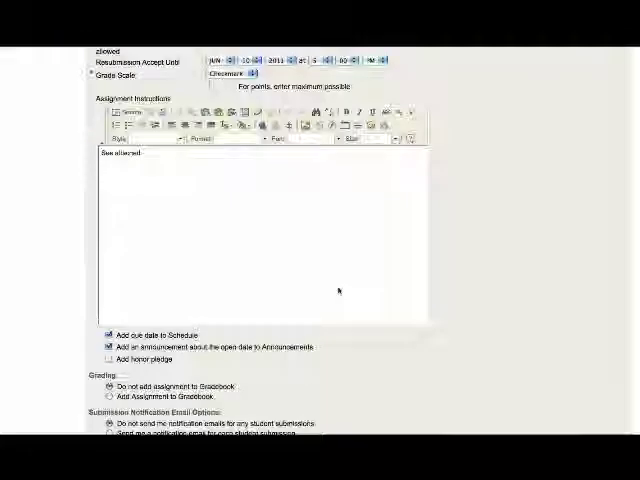
{"action": "scroll", "scroll_direction": "down", "scroll_amount": 3}
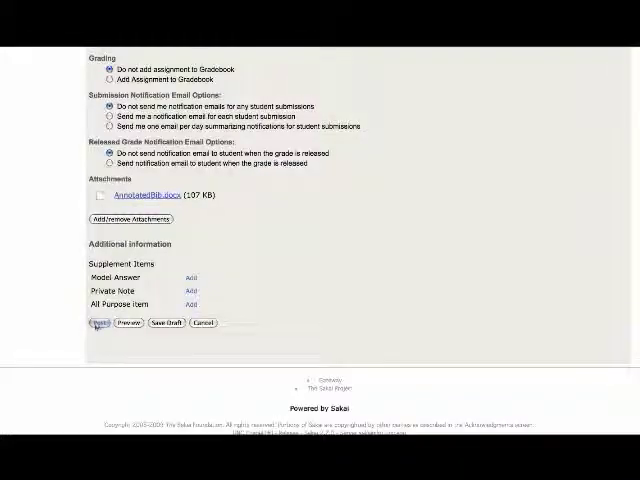
{"action": "left_click", "coordinate": [92, 322]}
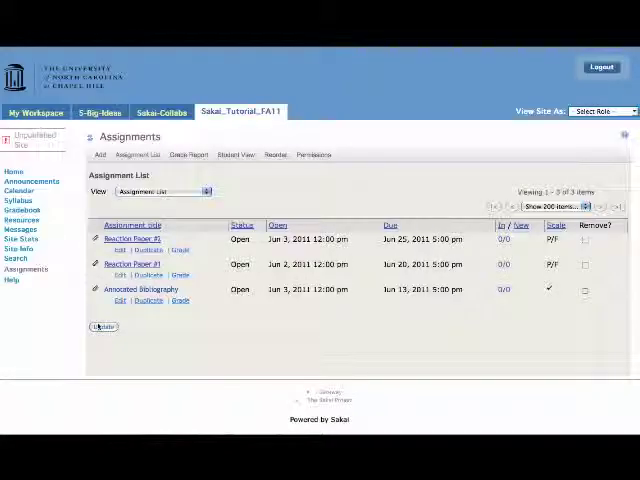
Create a Term Paper assignment opening June 15 and due July 8
{"action": "left_click", "coordinate": [100, 154]}
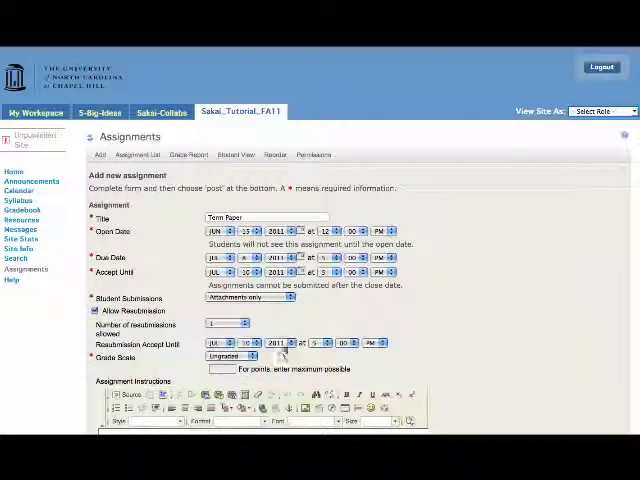
{"action": "left_click", "coordinate": [232, 356]}
{"action": "type", "text": "50"}
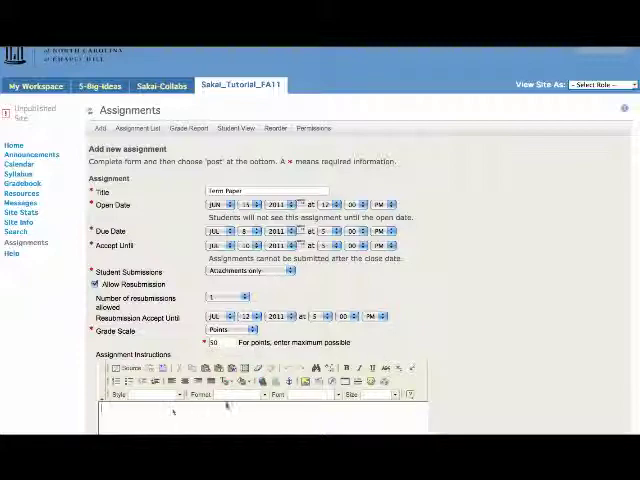
{"action": "scroll", "scroll_direction": "down", "scroll_amount": 3}
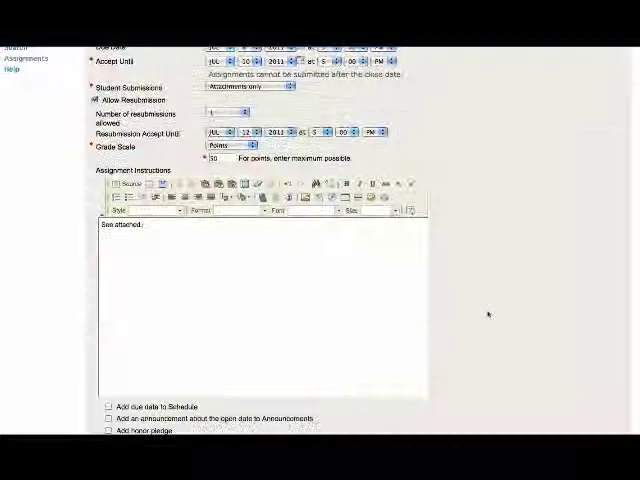
{"action": "scroll", "scroll_direction": "down", "scroll_amount": 3}
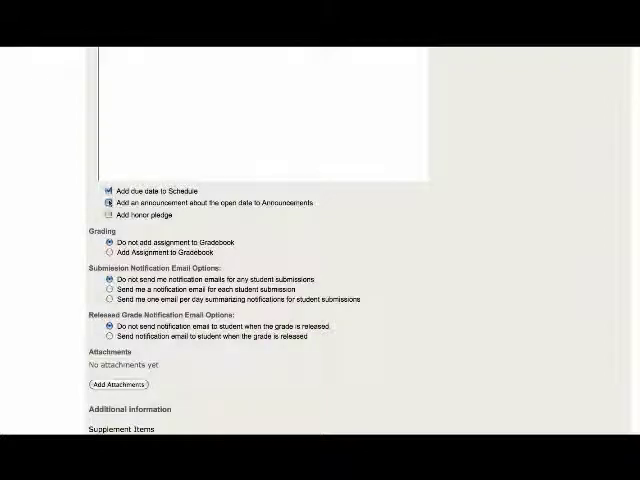
Attach the term paper document and post the Term Paper assignment
{"action": "left_click", "coordinate": [116, 384]}
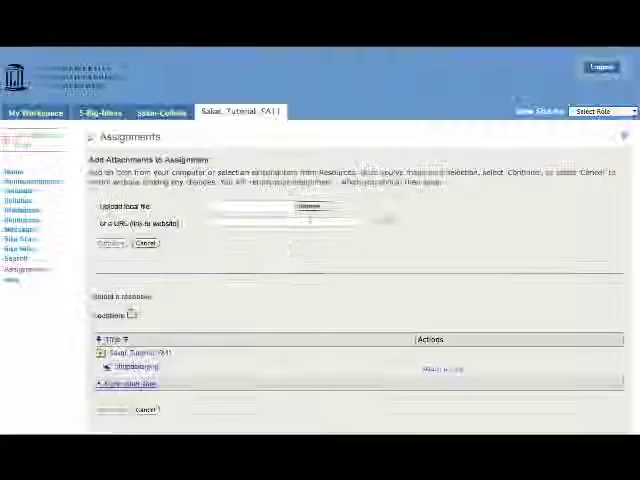
{"action": "left_click", "coordinate": [310, 206]}
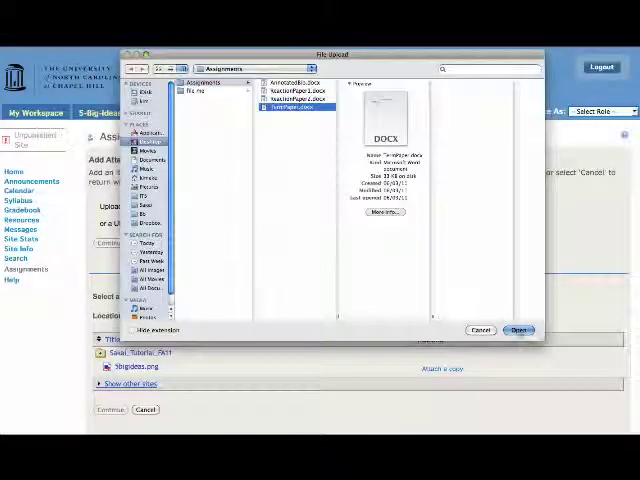
{"action": "left_click", "coordinate": [518, 330]}
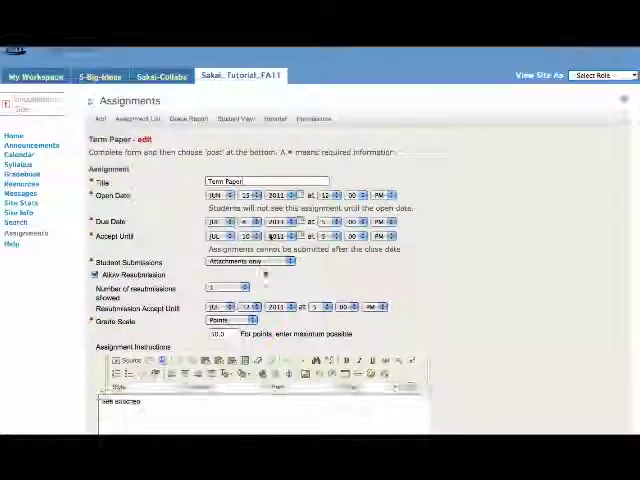
{"action": "scroll", "scroll_direction": "down", "scroll_amount": 3}
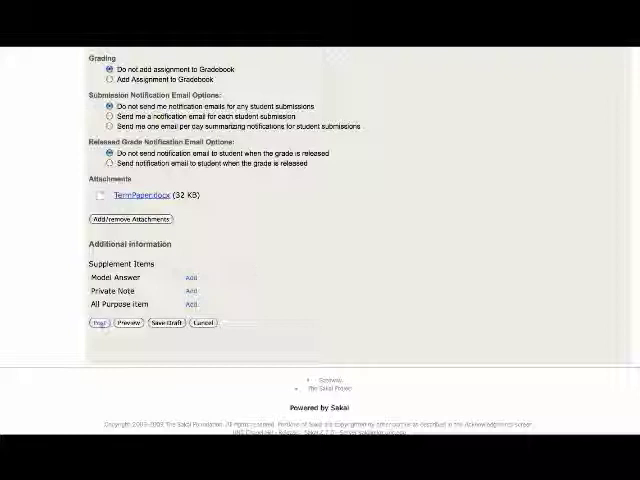
{"action": "left_click", "coordinate": [96, 322]}
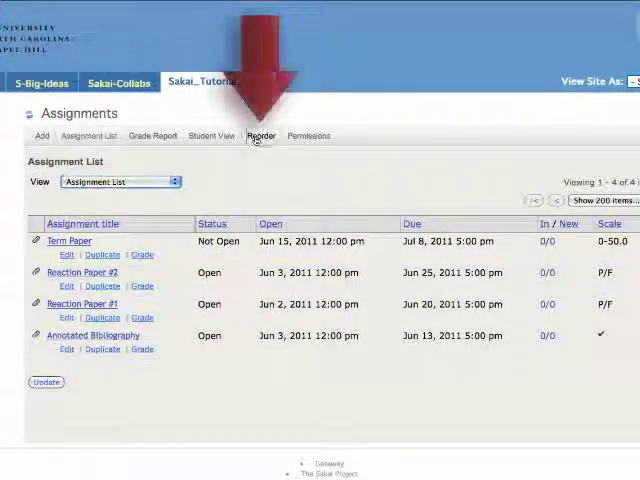
Move Term Paper to the bottom of the assignment order and save the new order
{"action": "left_click", "coordinate": [262, 136]}
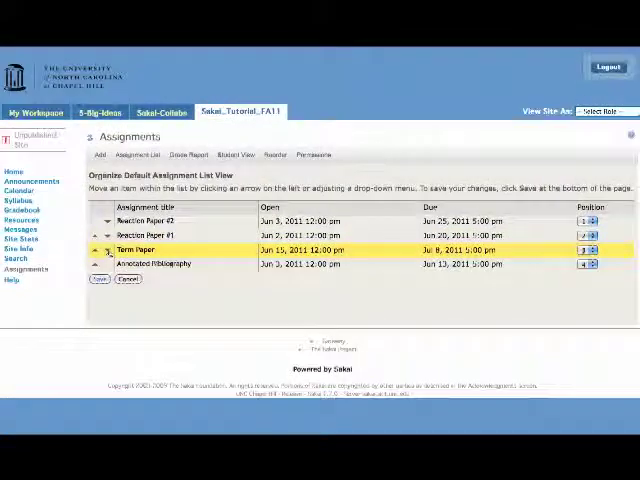
{"action": "left_click", "coordinate": [108, 250]}
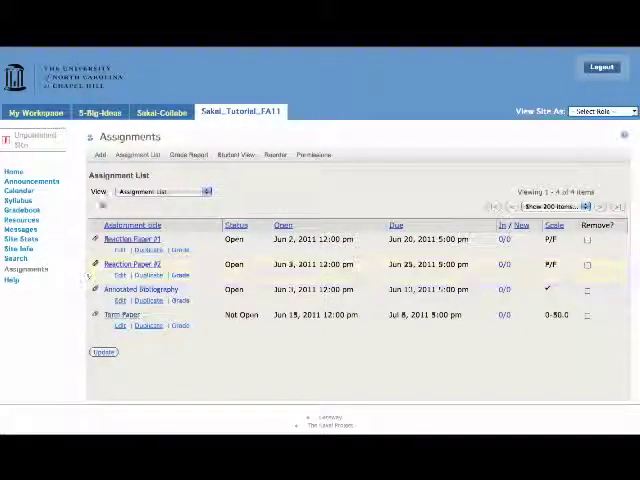
Preview the assignment list in Student View, return to the instructor list, and review the Assignments help overview
{"action": "left_click", "coordinate": [238, 154]}
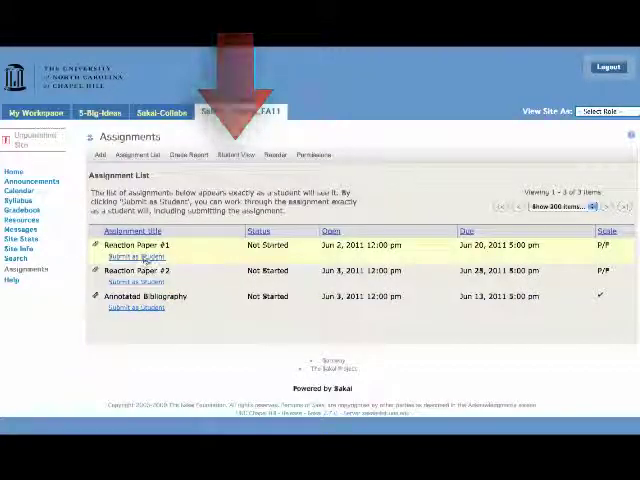
{"action": "left_click", "coordinate": [136, 250]}
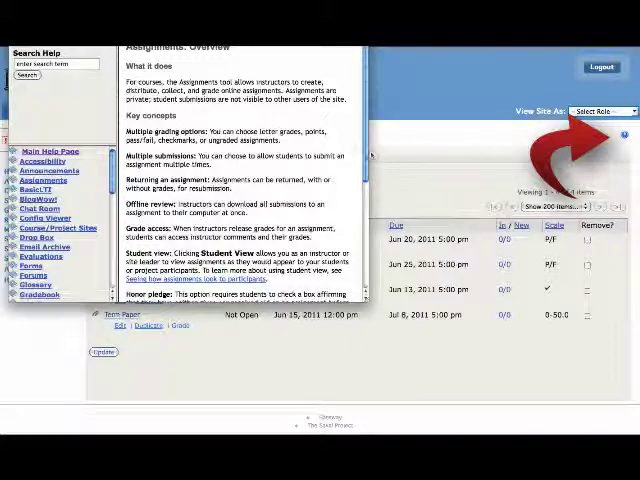
{"action": "scroll", "scroll_direction": "down", "scroll_amount": 3}
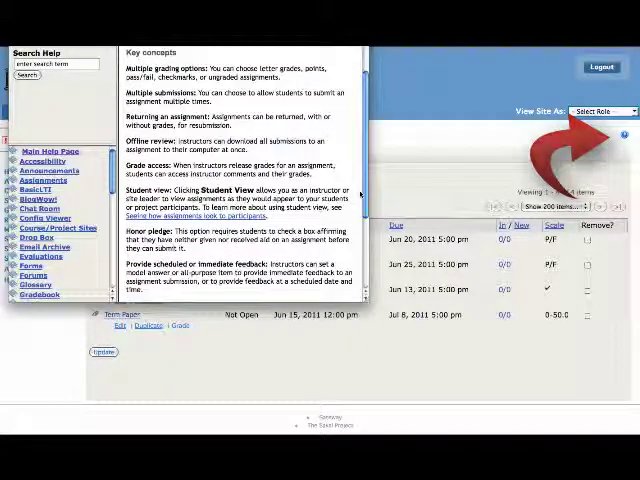